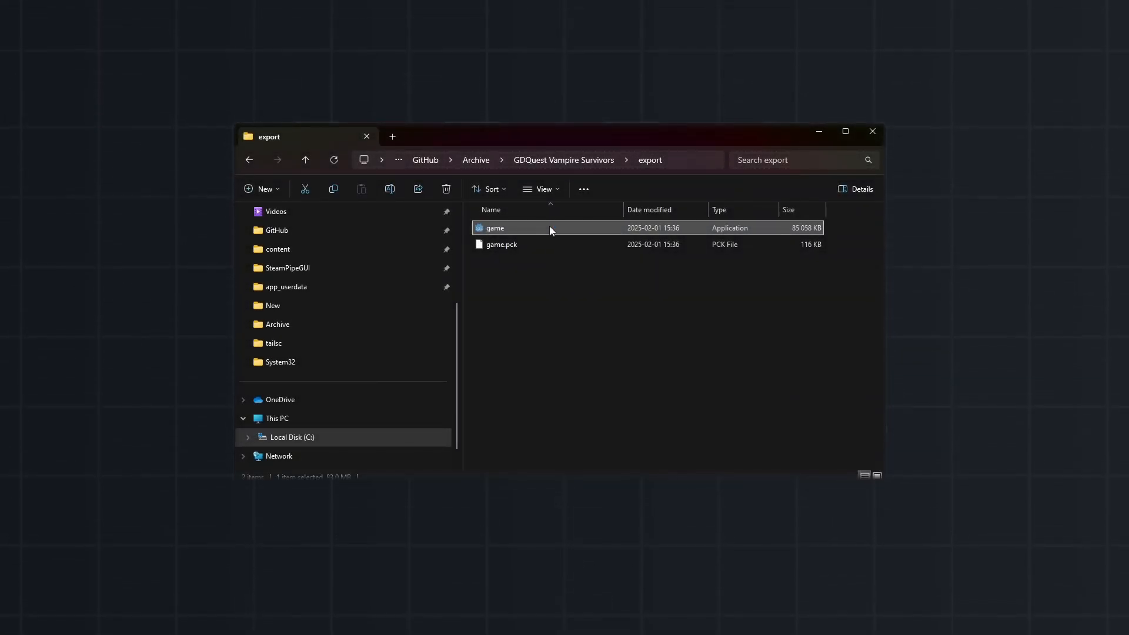
Step: Launch game.exe from the export folder so the exported game starts
double_click(495, 227)
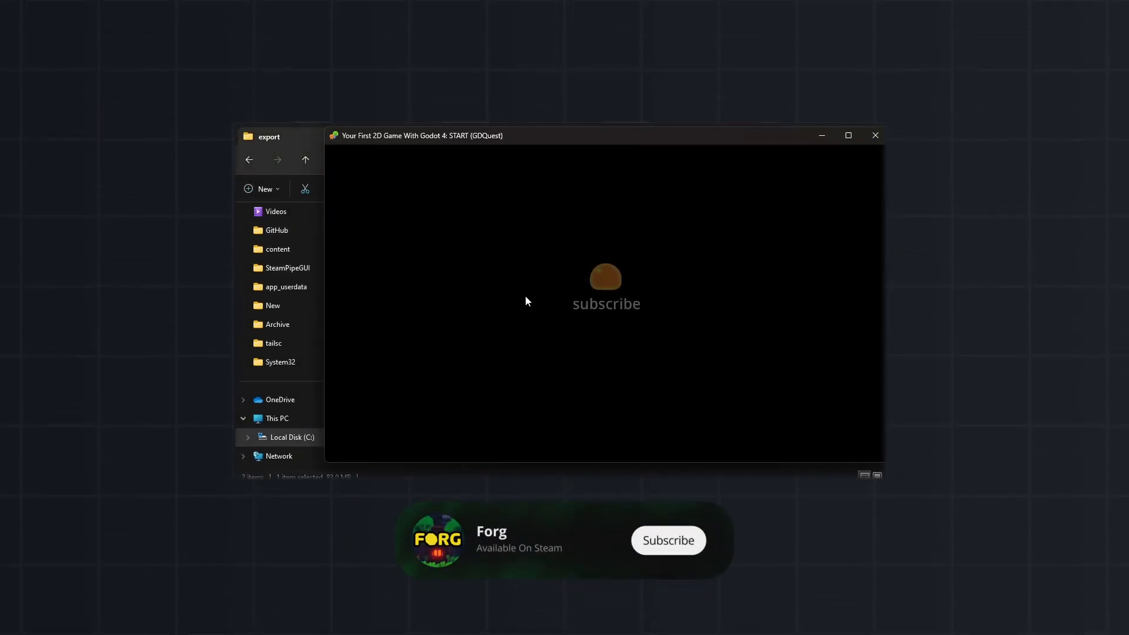
left_click(667, 539)
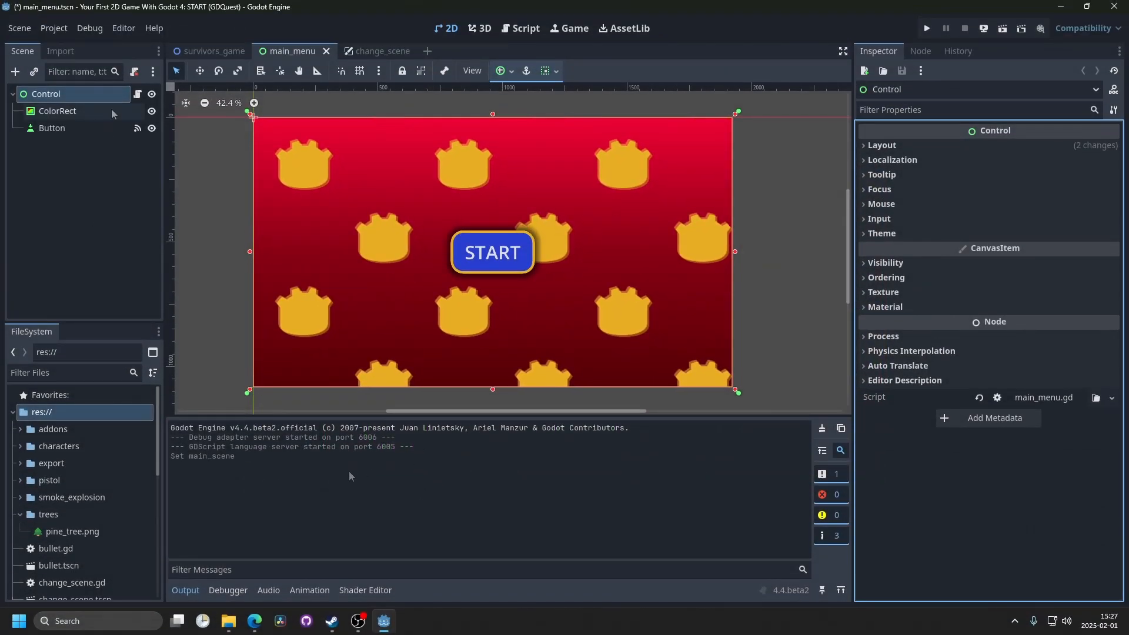
Step: Set the project's main scene under Application > Run in Project Settings
left_click(53, 28)
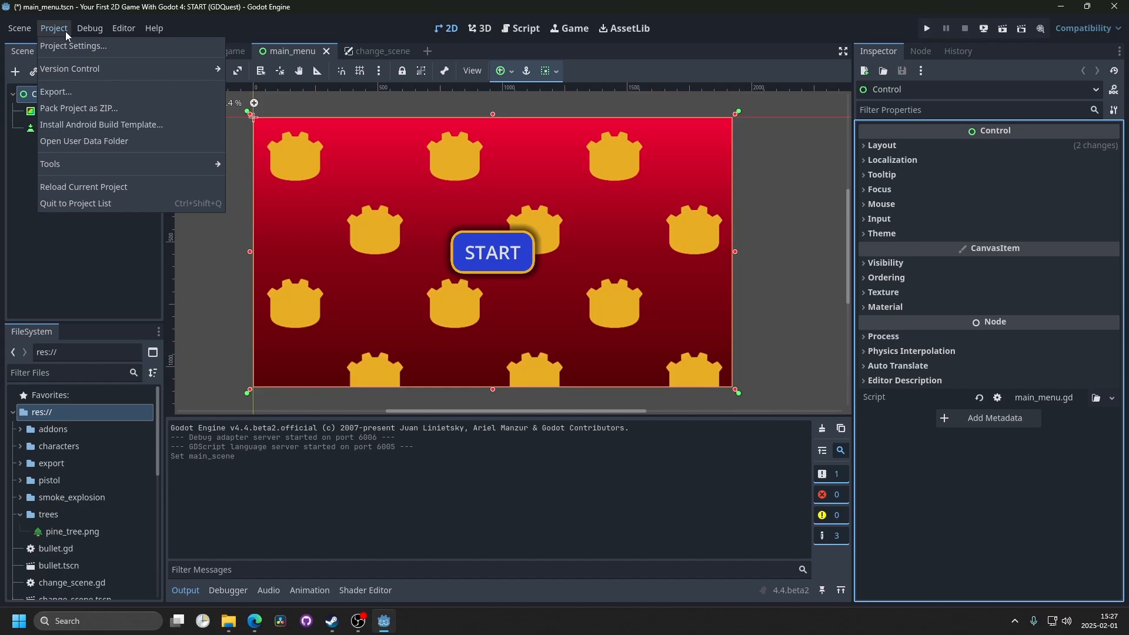
left_click(72, 46)
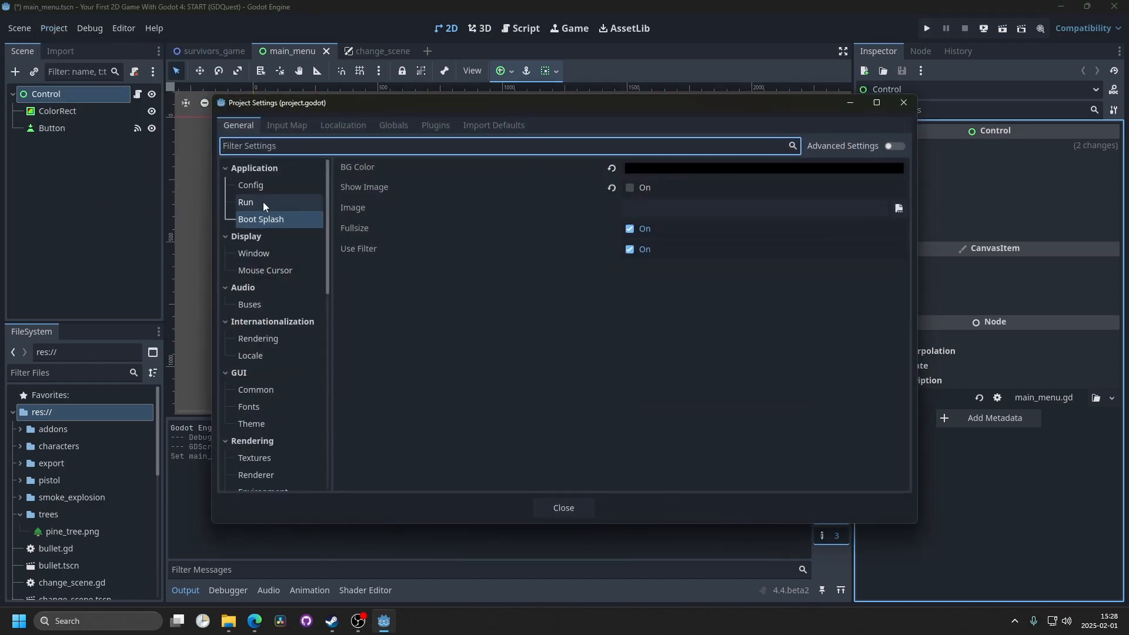
left_click(246, 201)
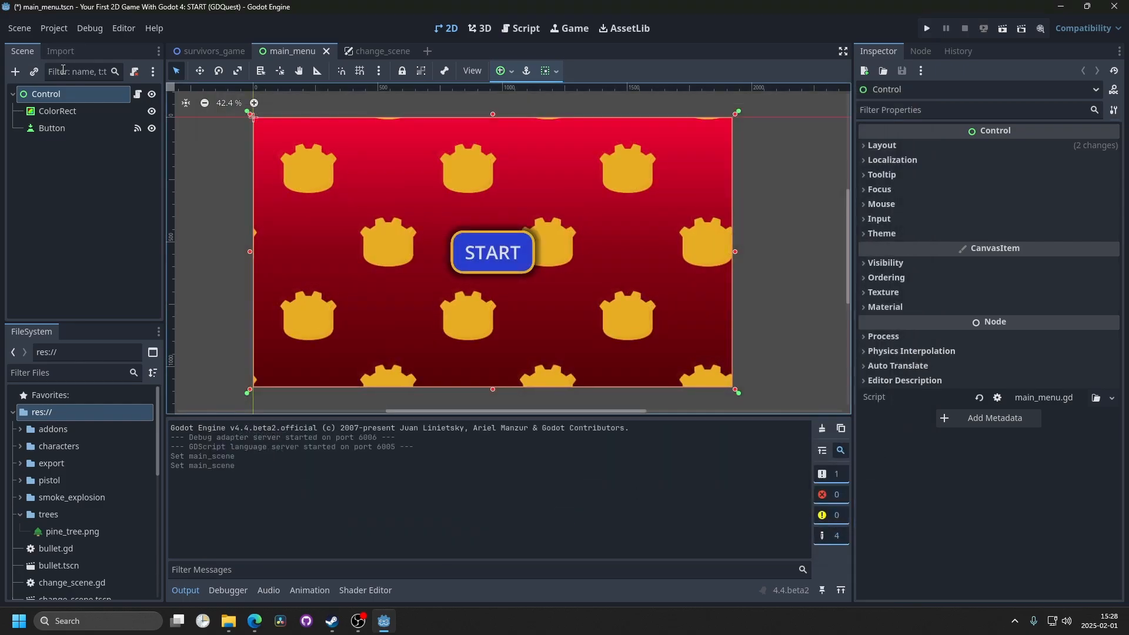
Step: Add a Windows Desktop export preset in the project's Export dialog
left_click(53, 28)
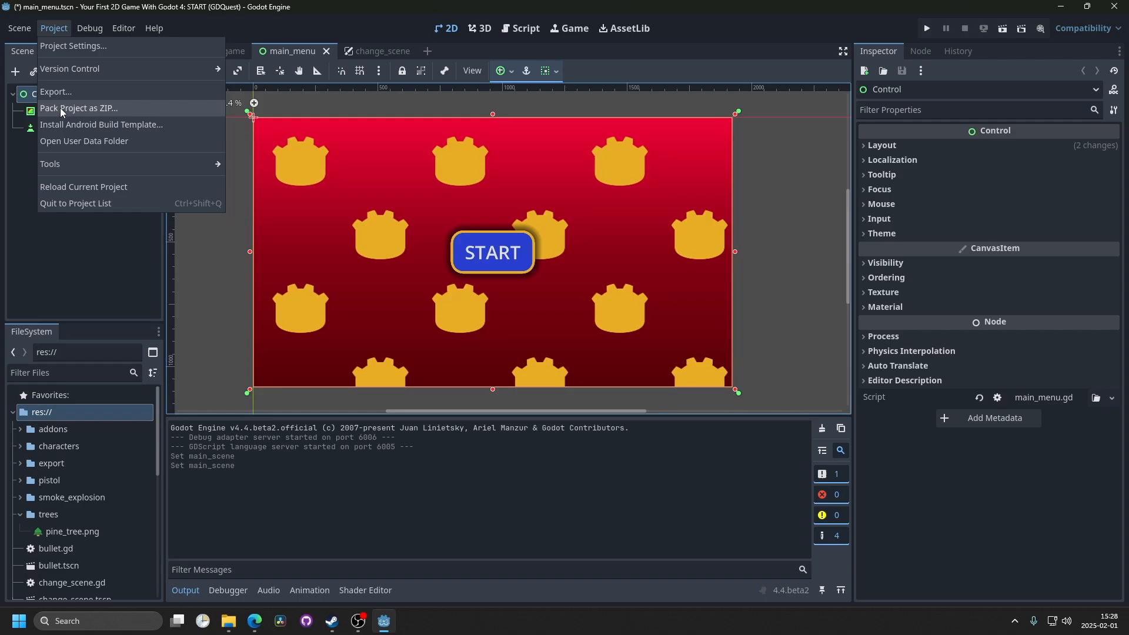
left_click(55, 92)
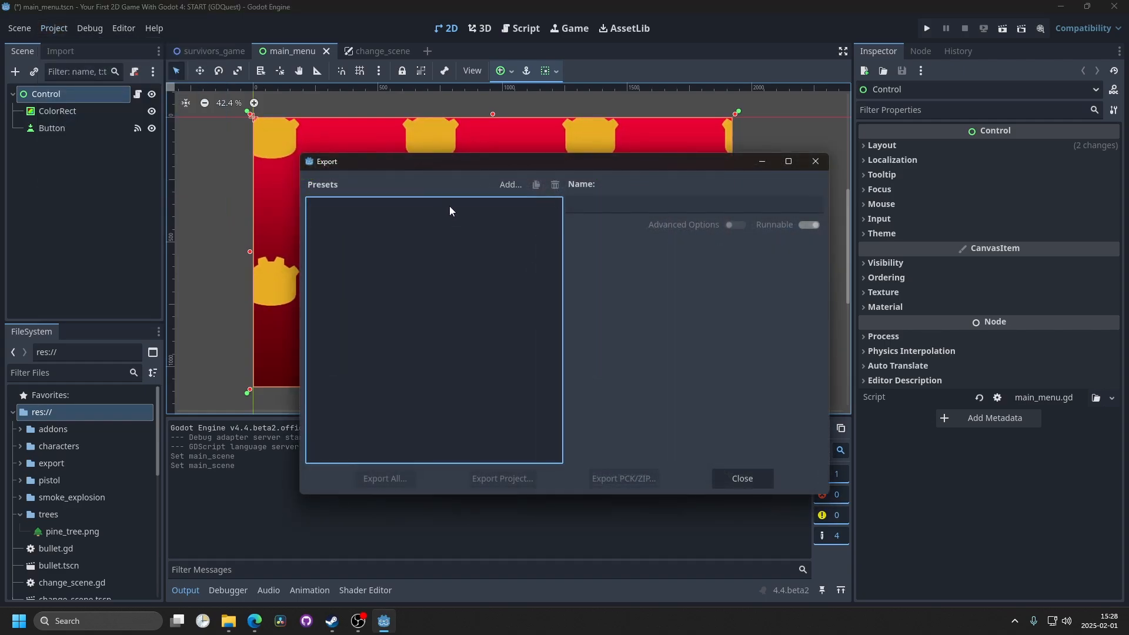
left_click(509, 185)
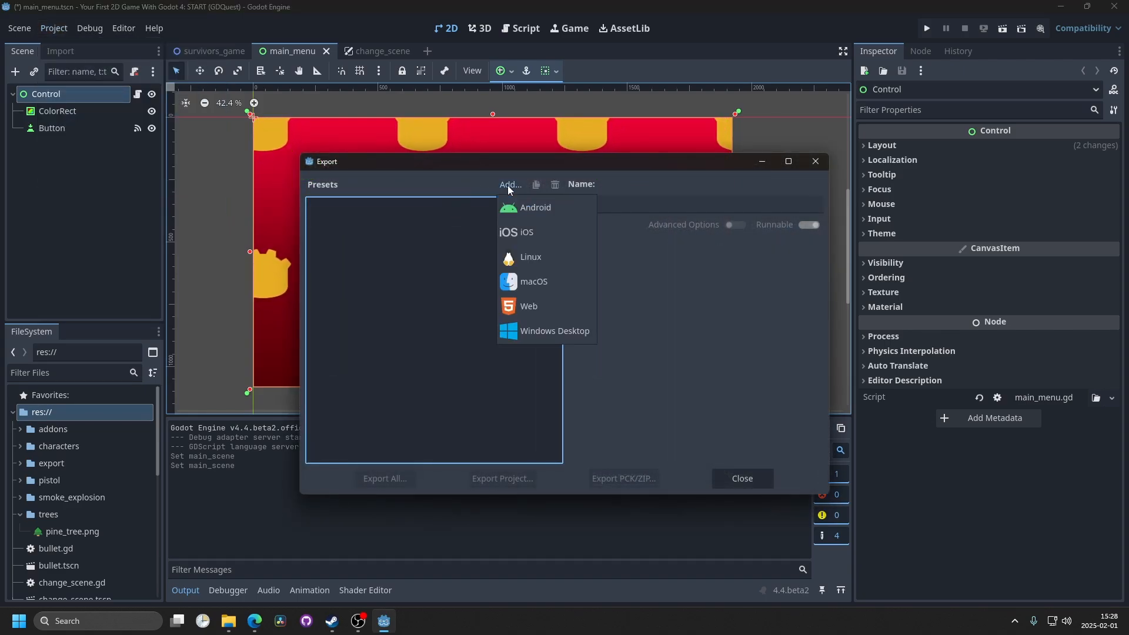
mouse_move(545, 330)
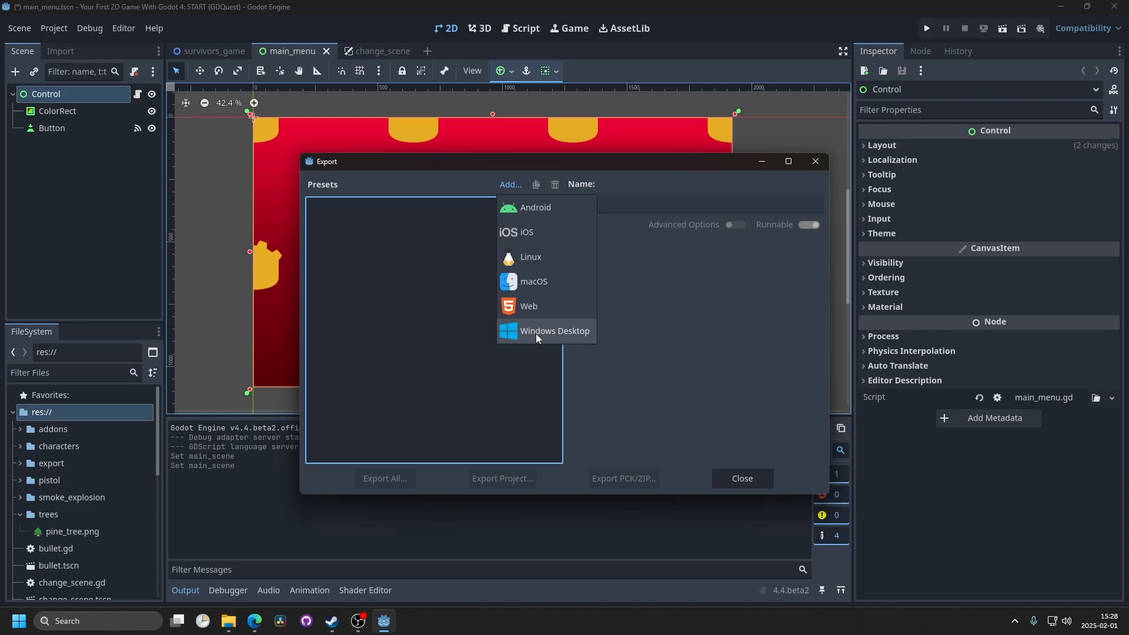
left_click(554, 331)
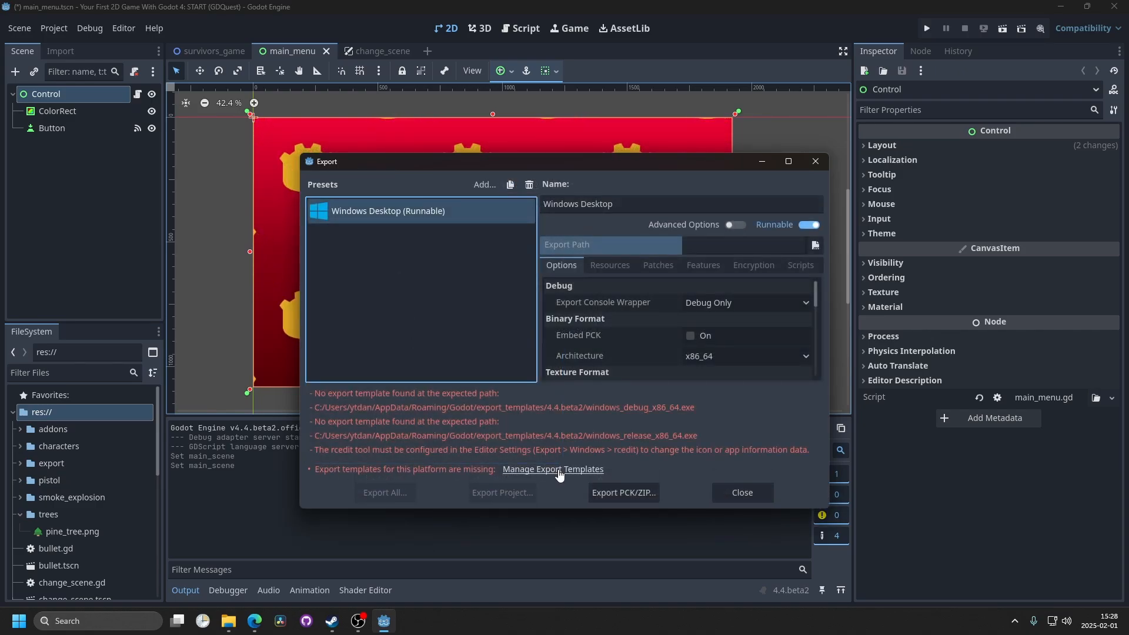
Step: Download and install the 4.4.beta2 export templates via Manage Export Templates
left_click(553, 470)
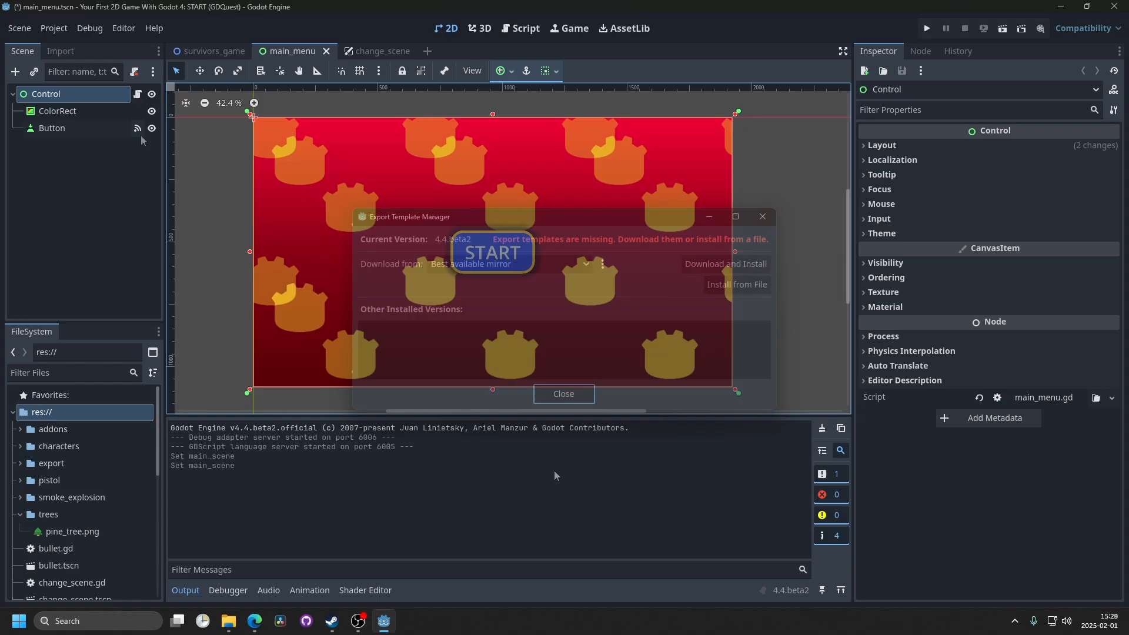
left_click(124, 28)
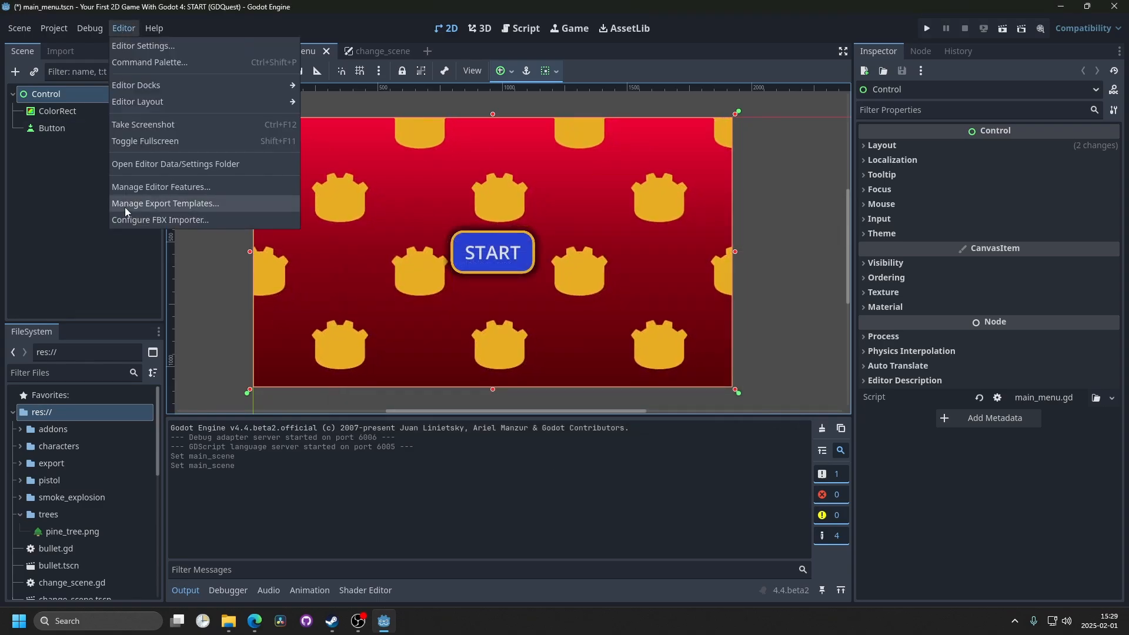
left_click(165, 203)
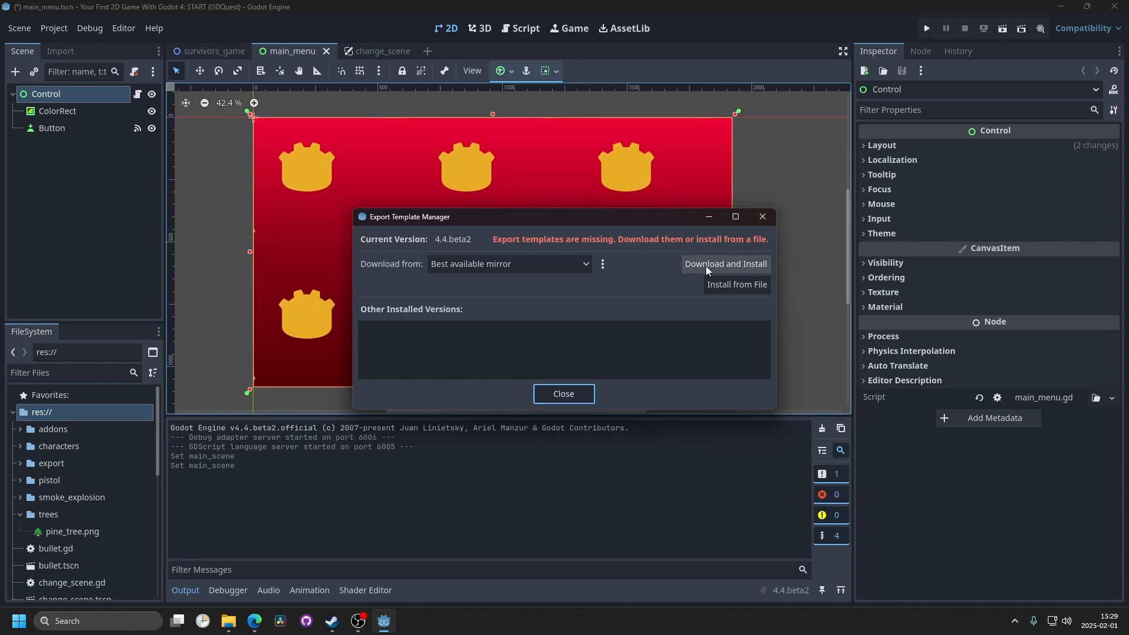
left_click(726, 264)
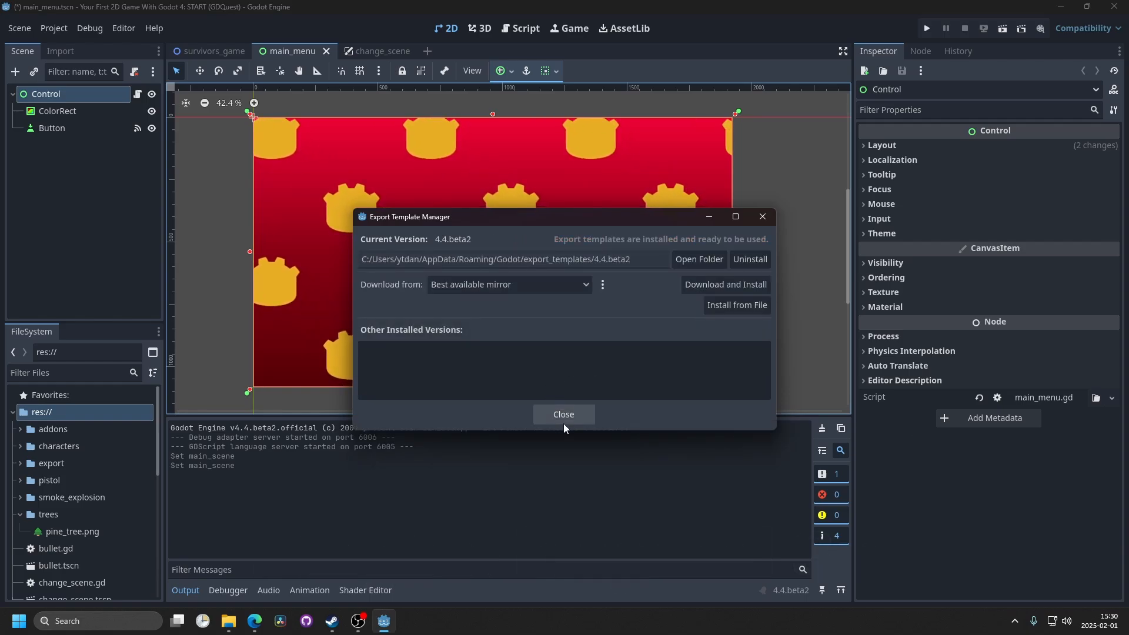
left_click(53, 28)
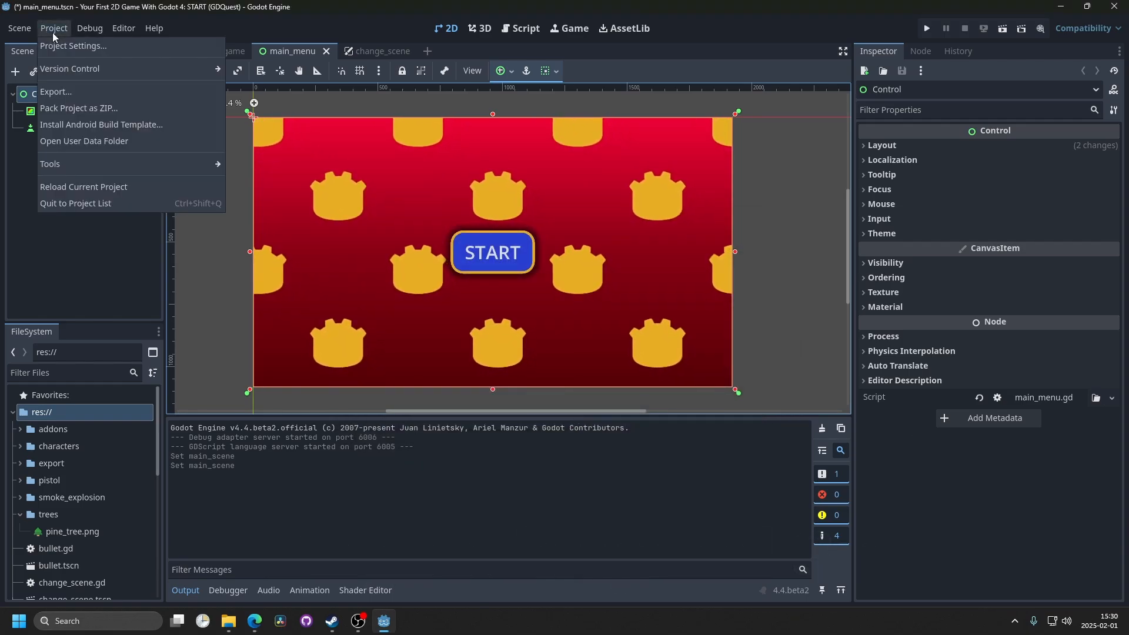
Step: Keep the Windows Desktop preset runnable with Embed PCK left unchecked
left_click(55, 91)
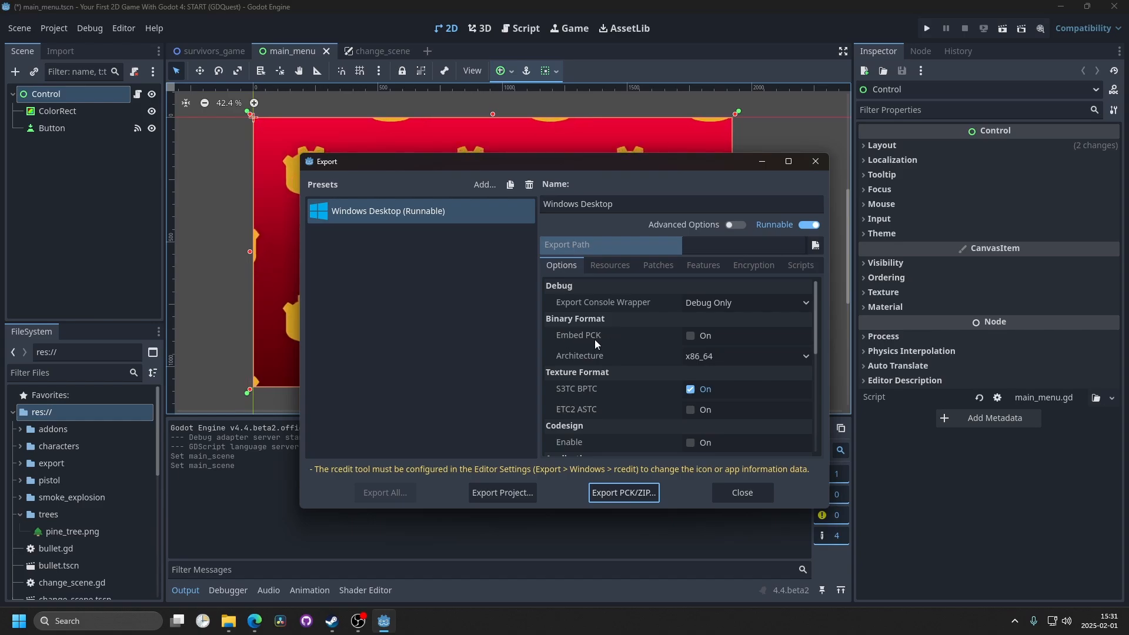
mouse_move(587, 339)
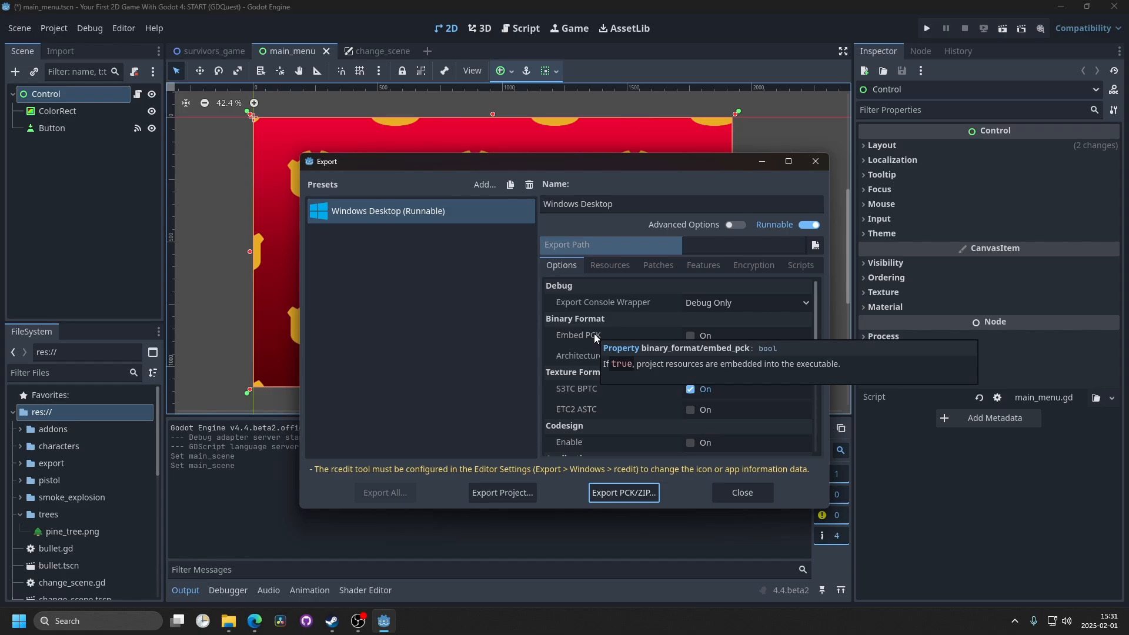
left_click(690, 335)
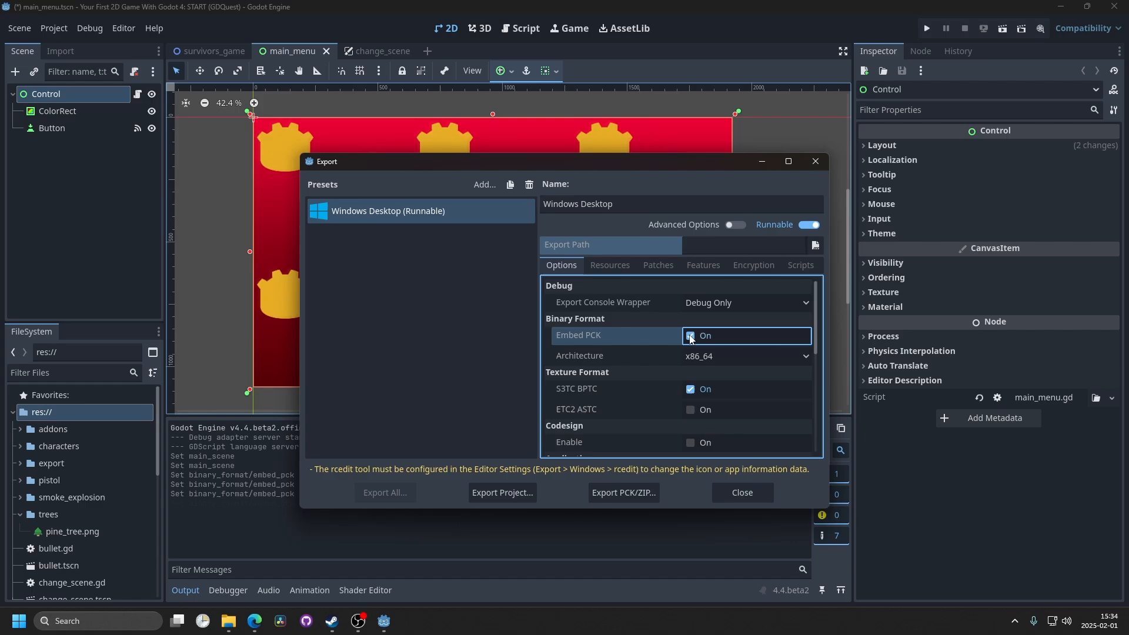
left_click(690, 335)
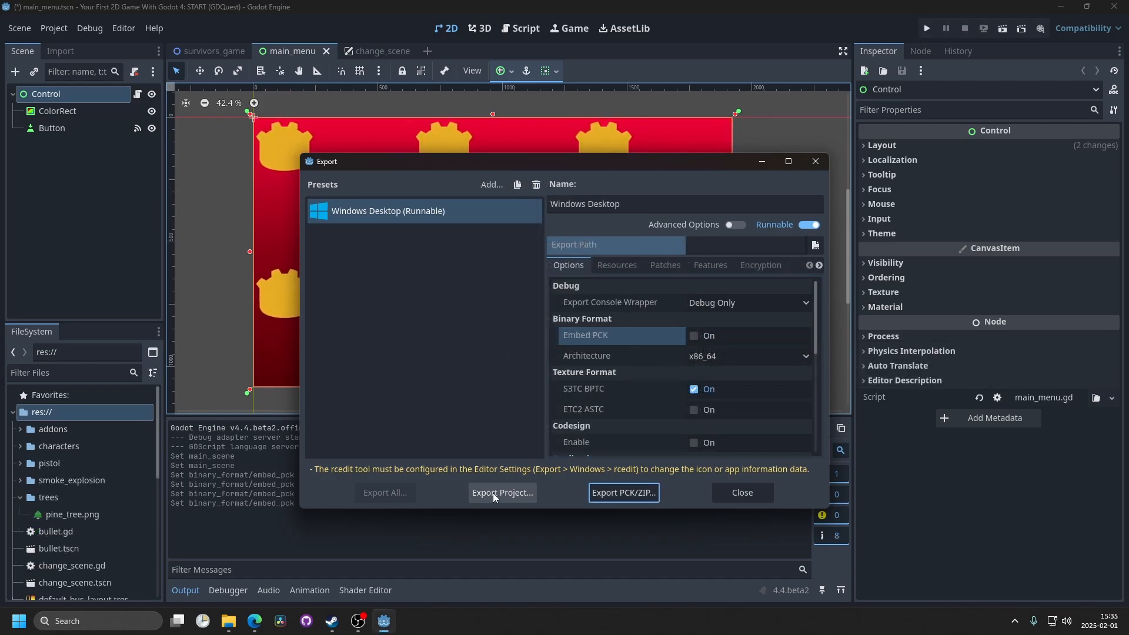
Step: Export the project as game.exe into a new export folder with Export With Debug off
left_click(502, 493)
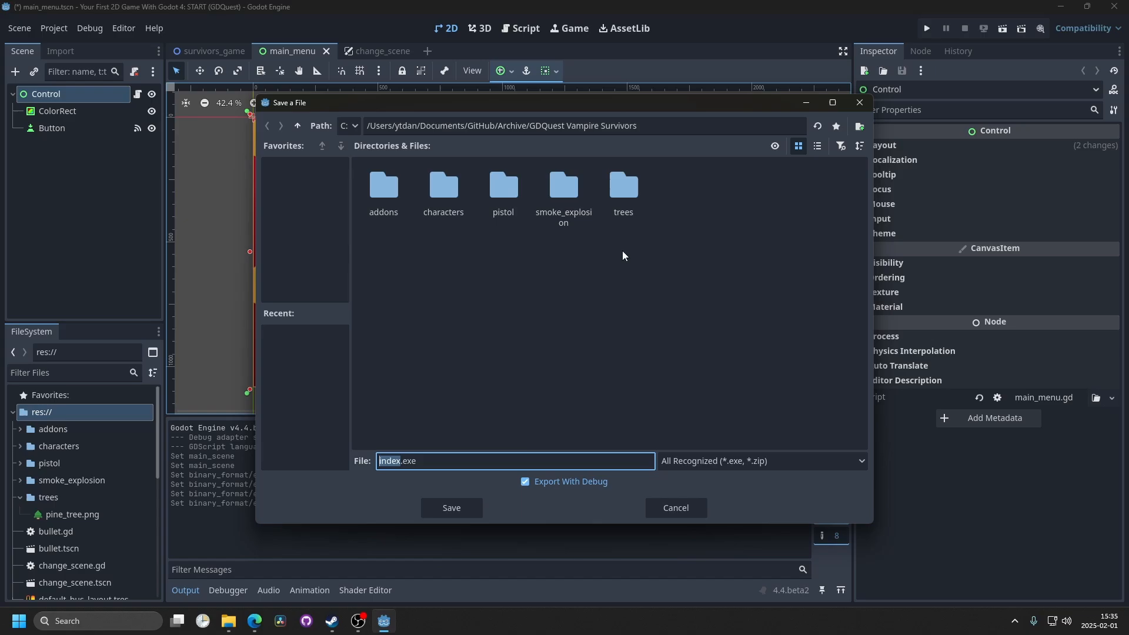
mouse_move(695, 271)
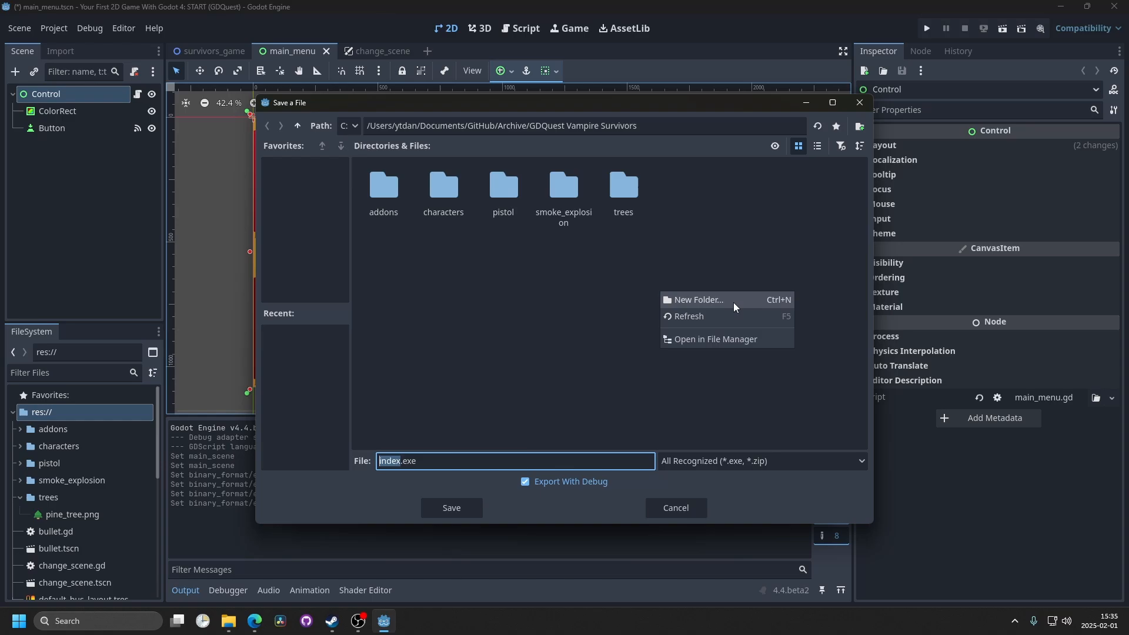
left_click(698, 300)
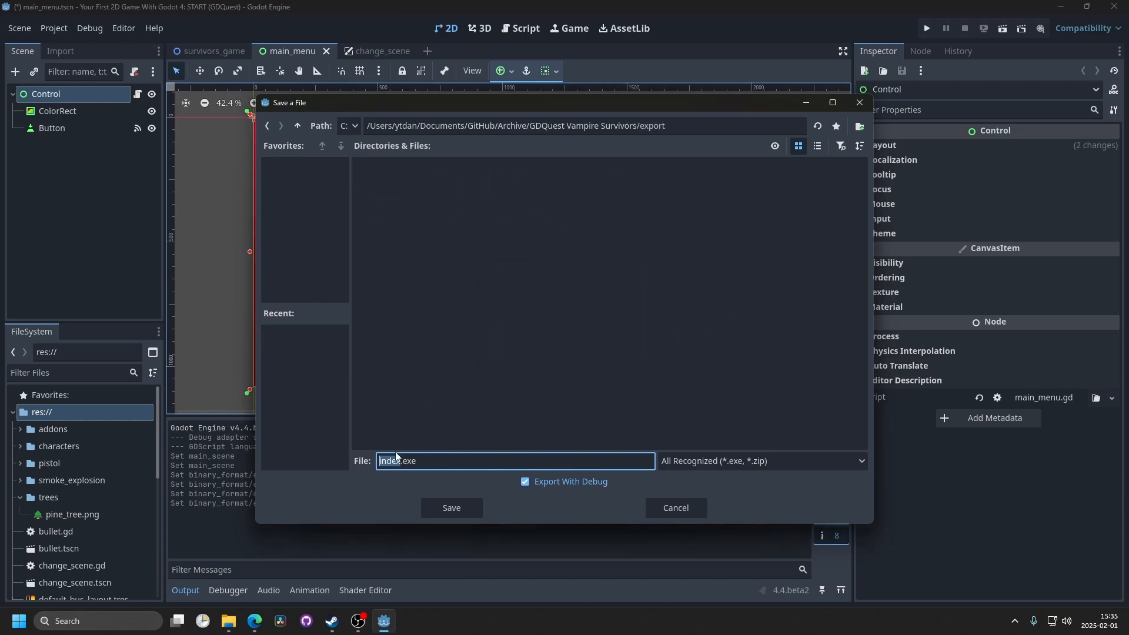
type("game.exe")
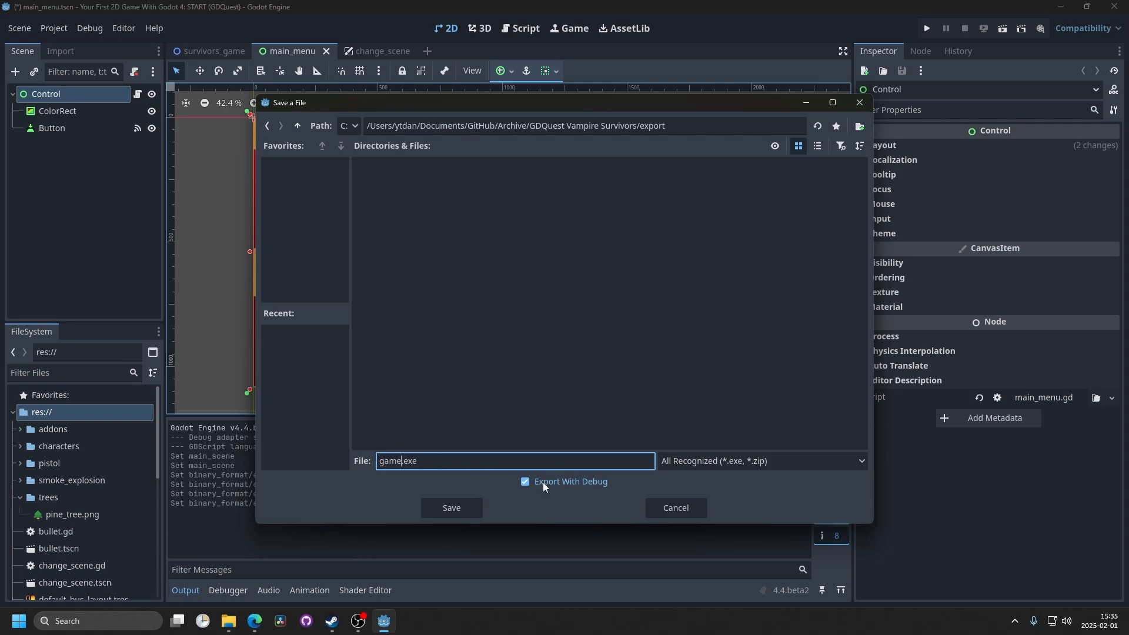
mouse_move(470, 400)
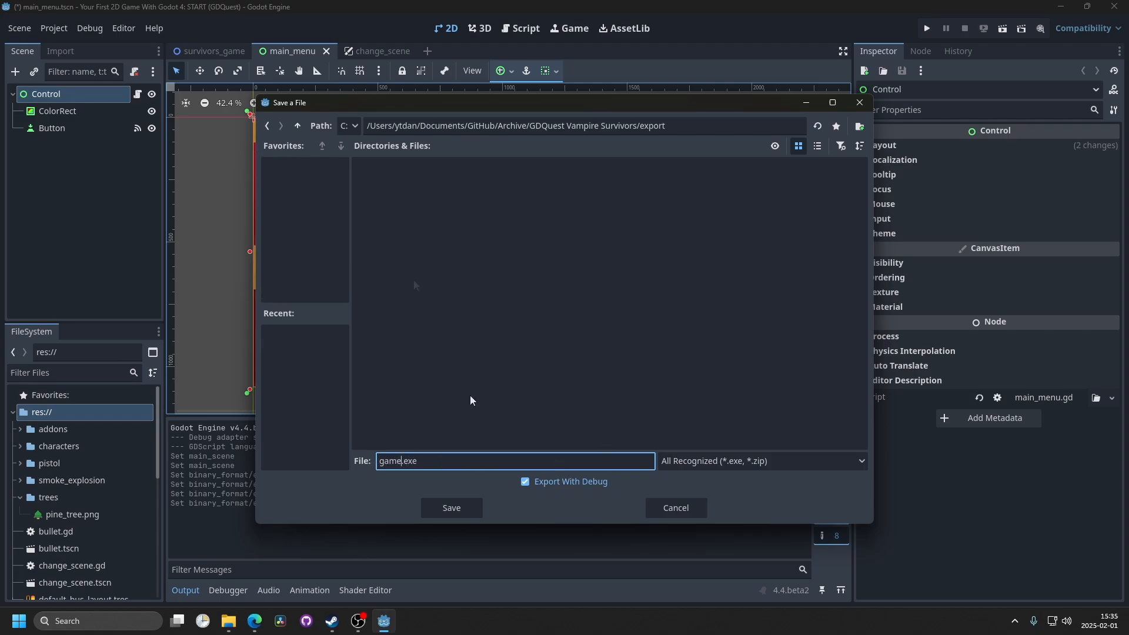
mouse_move(742, 219)
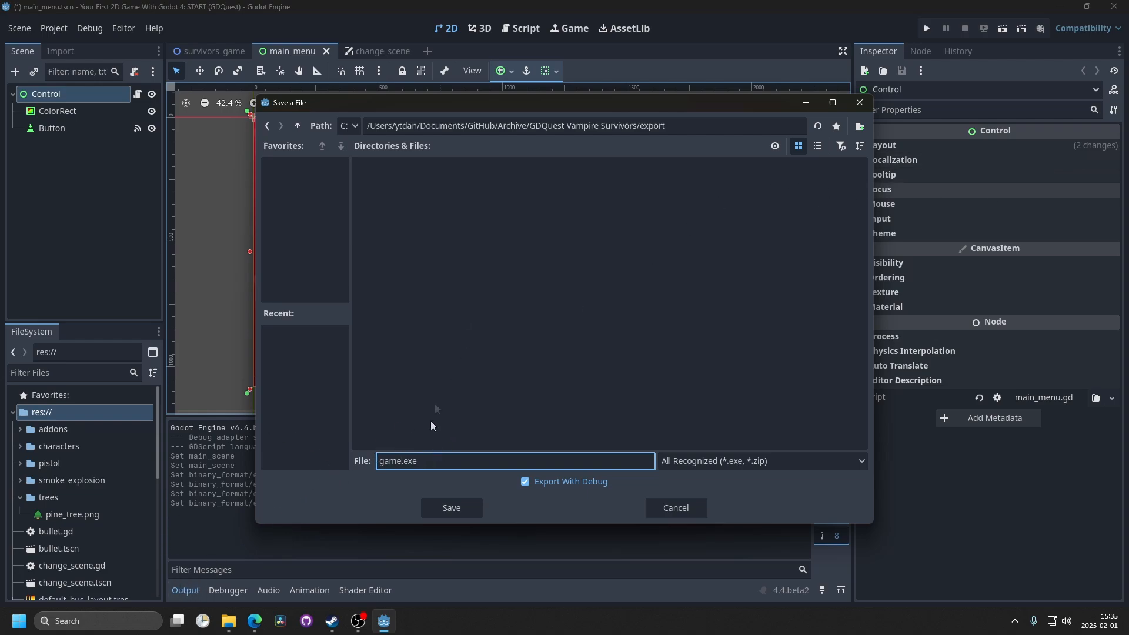
left_click(525, 481)
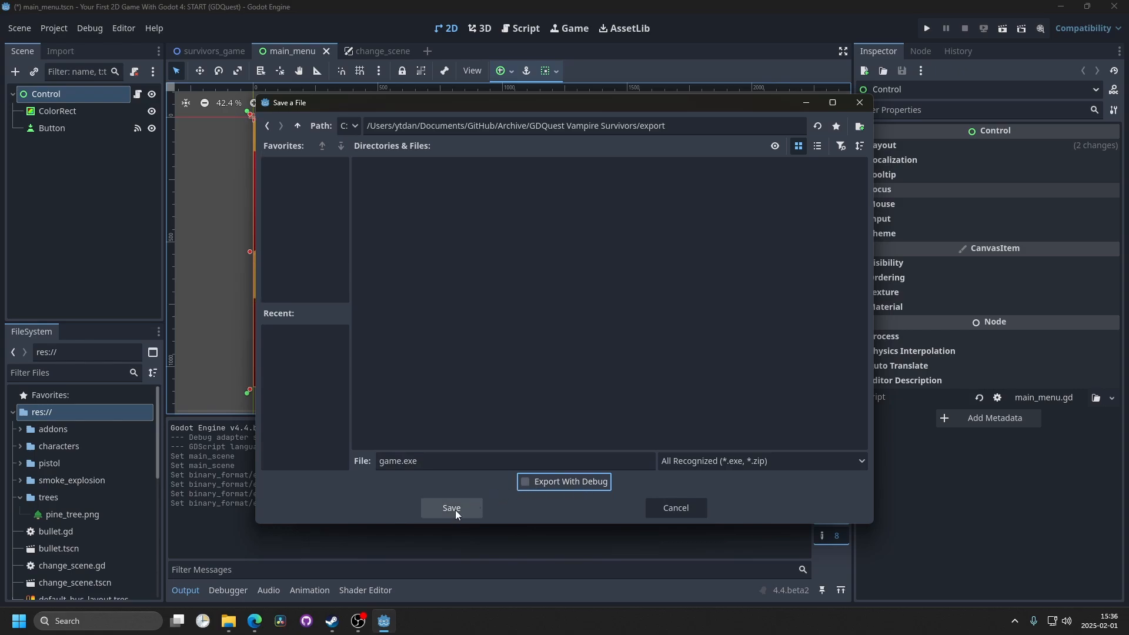
left_click(451, 508)
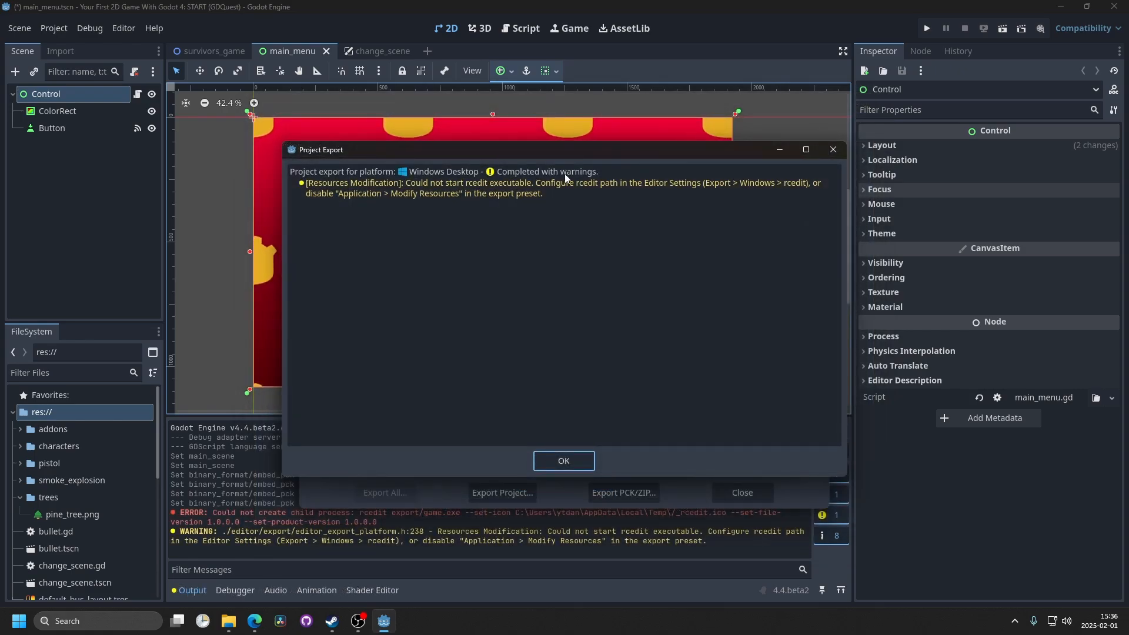
Step: Dismiss the export warnings report and close the Export dialog
left_click(563, 460)
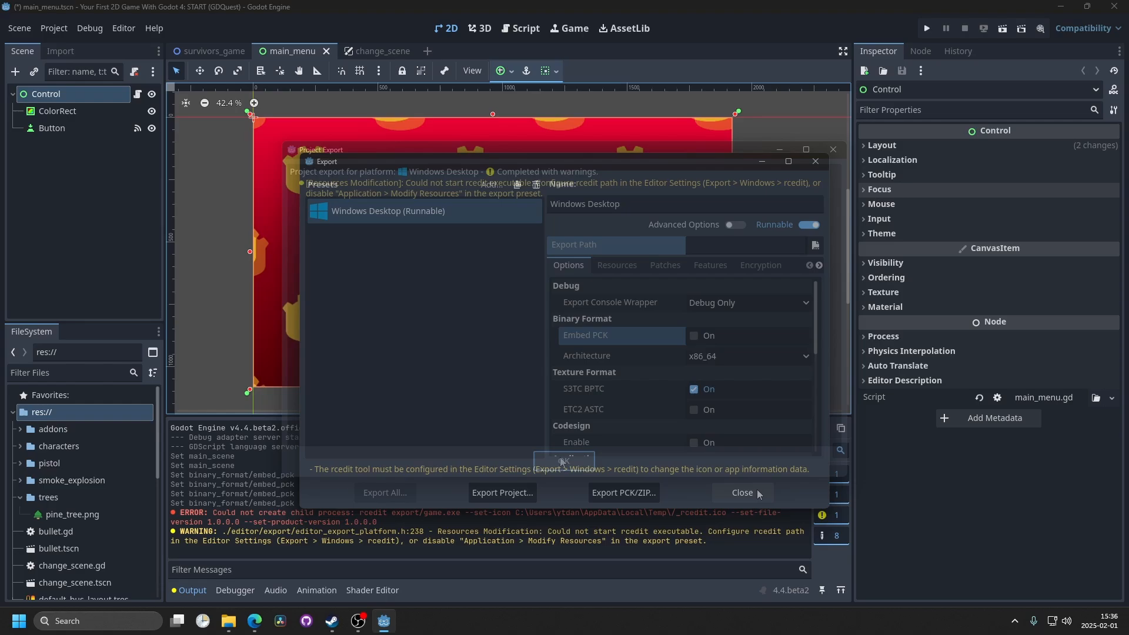
left_click(741, 493)
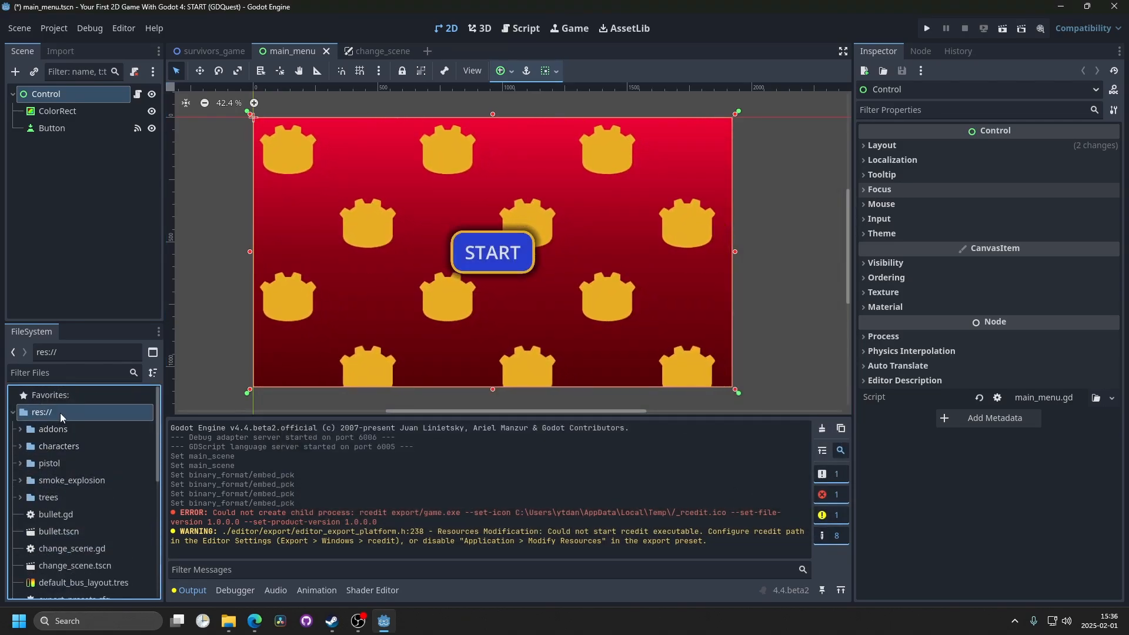
Step: Show res:// in File Explorer and enter the export folder holding game.exe and game.pck
right_click(40, 412)
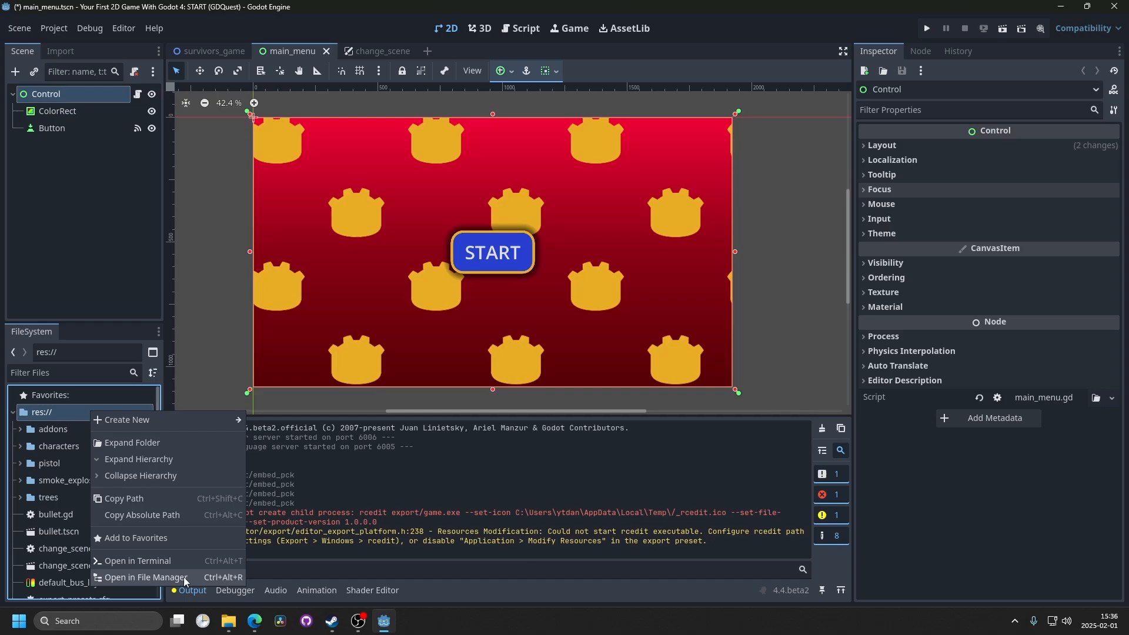
left_click(146, 576)
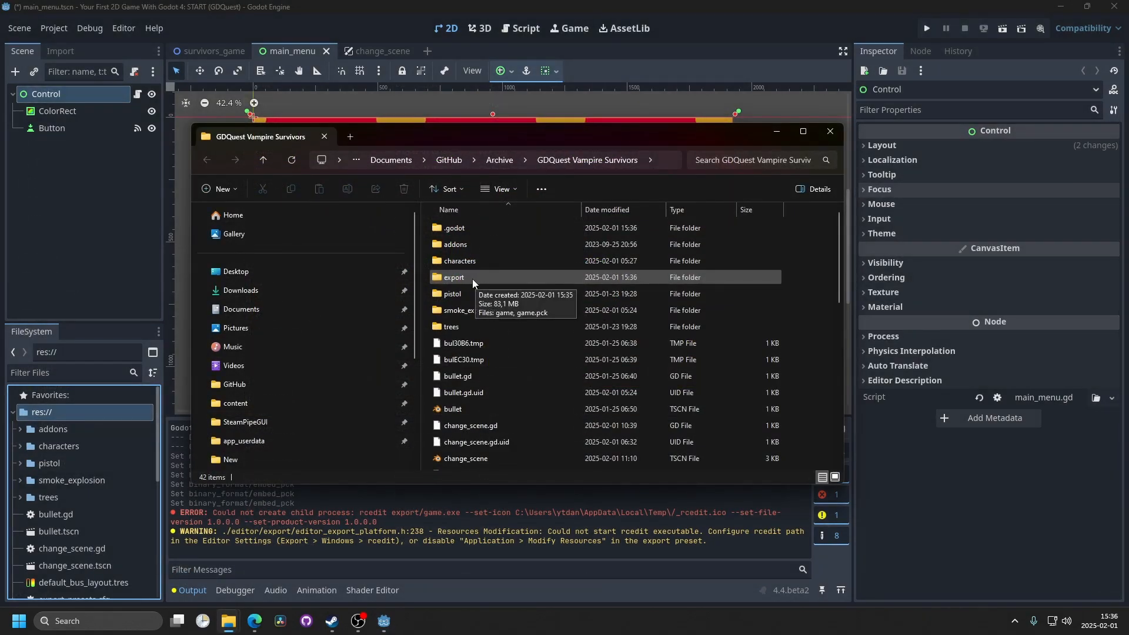
double_click(456, 277)
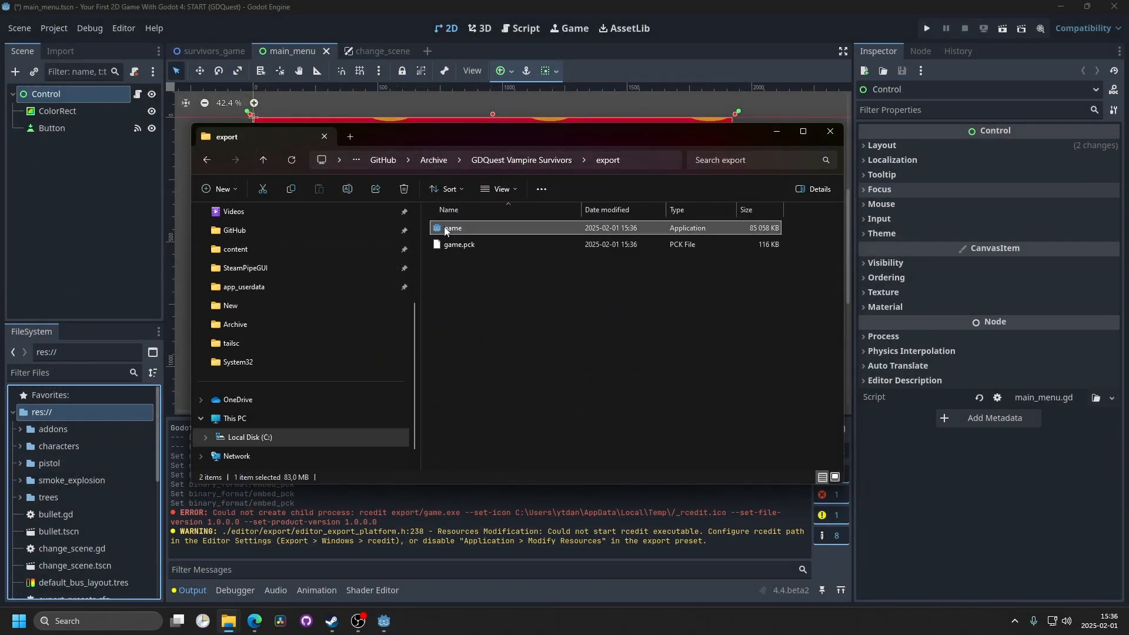
mouse_move(468, 227)
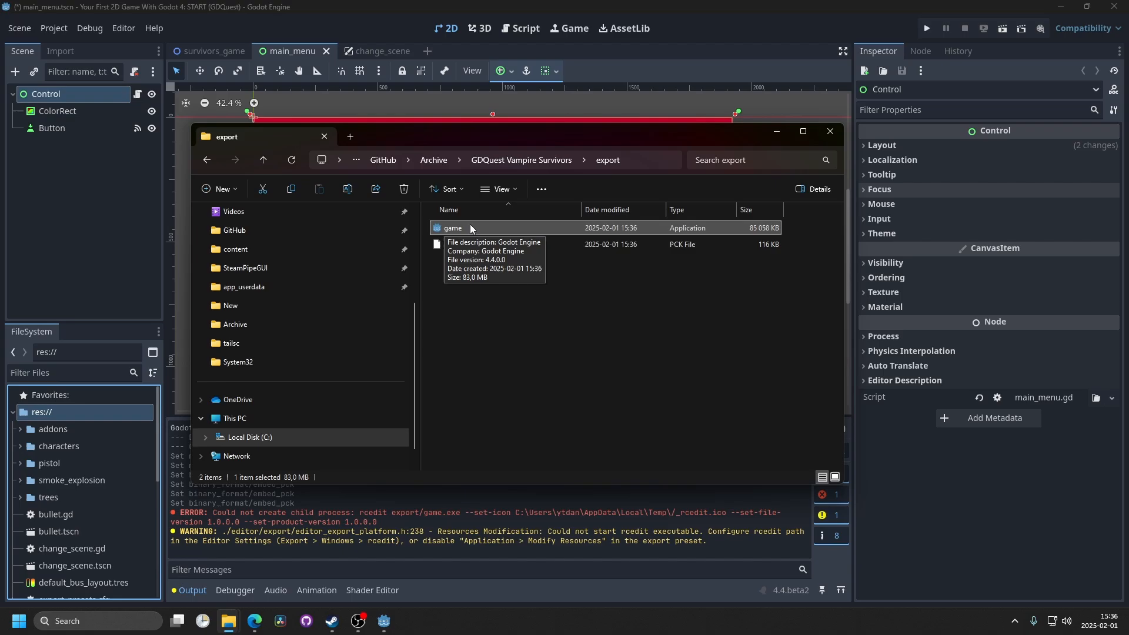
mouse_move(495, 236)
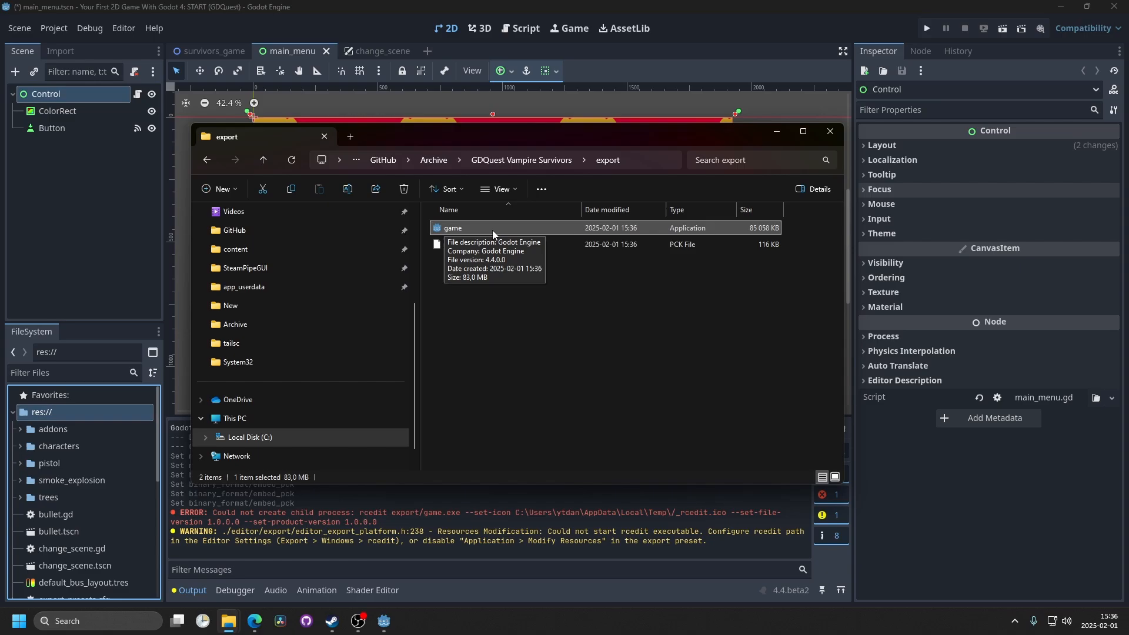
left_click(459, 245)
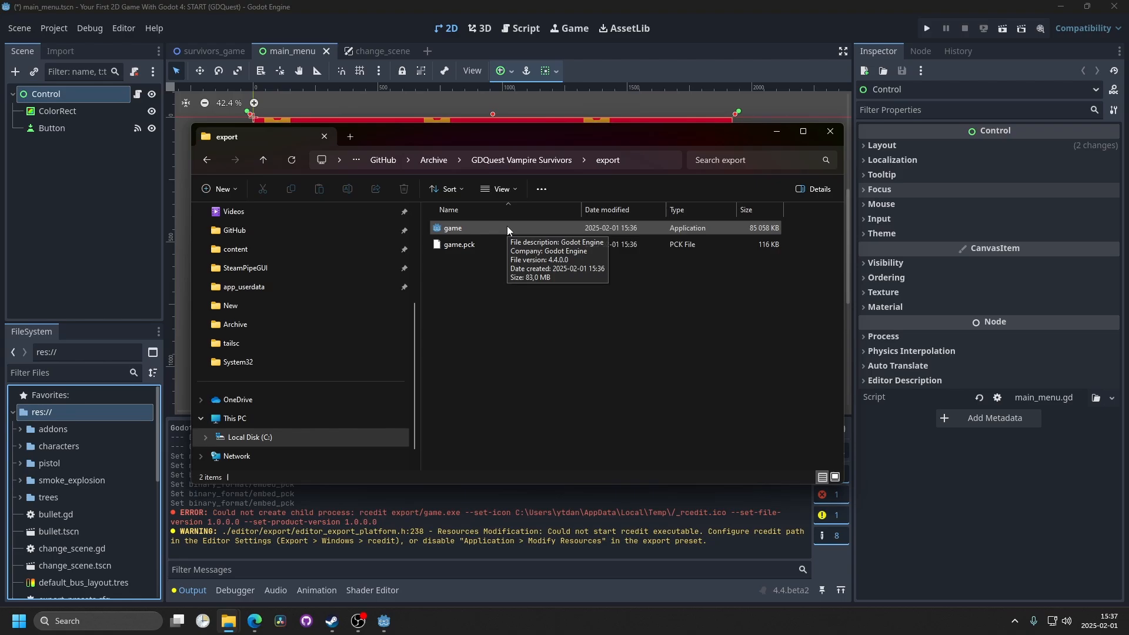
Step: Run game.exe and press START to get from the main menu into gameplay
left_click(451, 227)
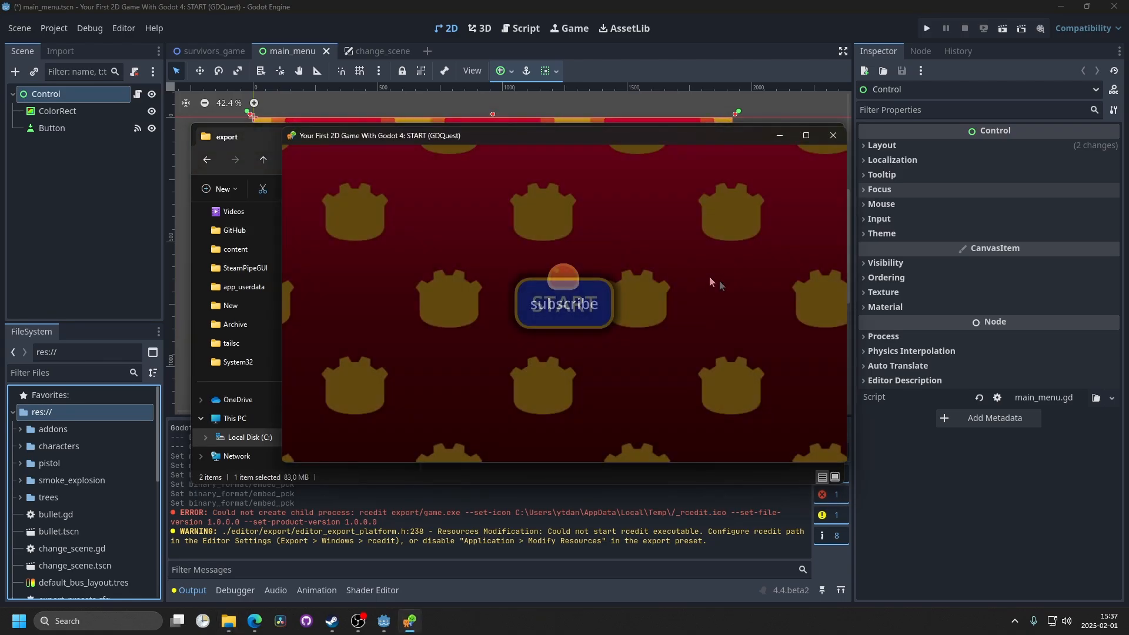
left_click(564, 303)
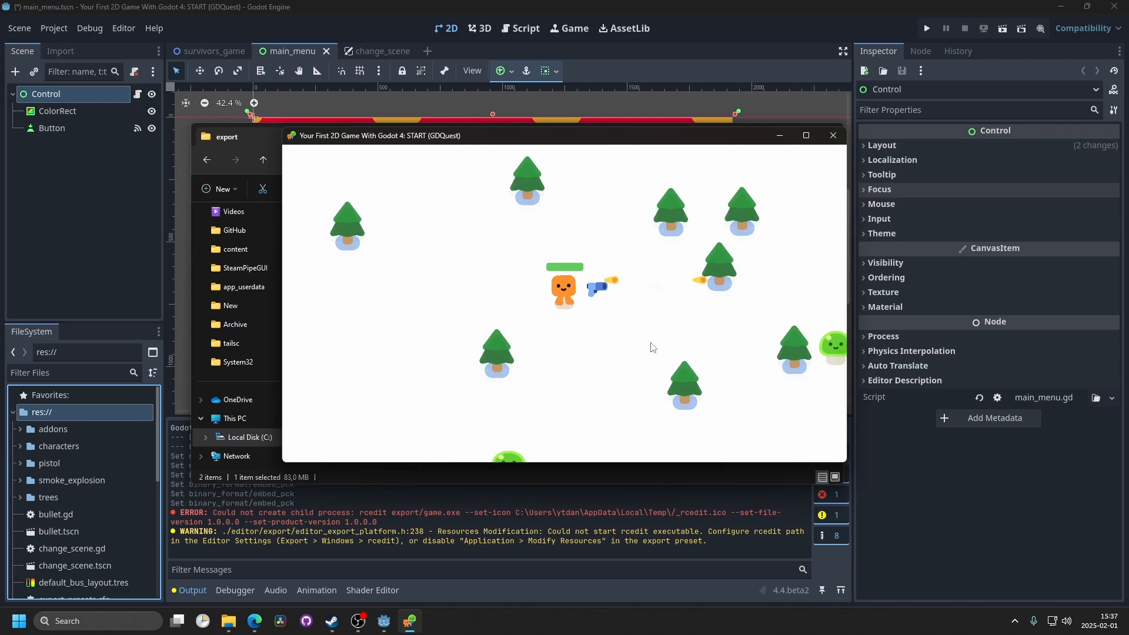